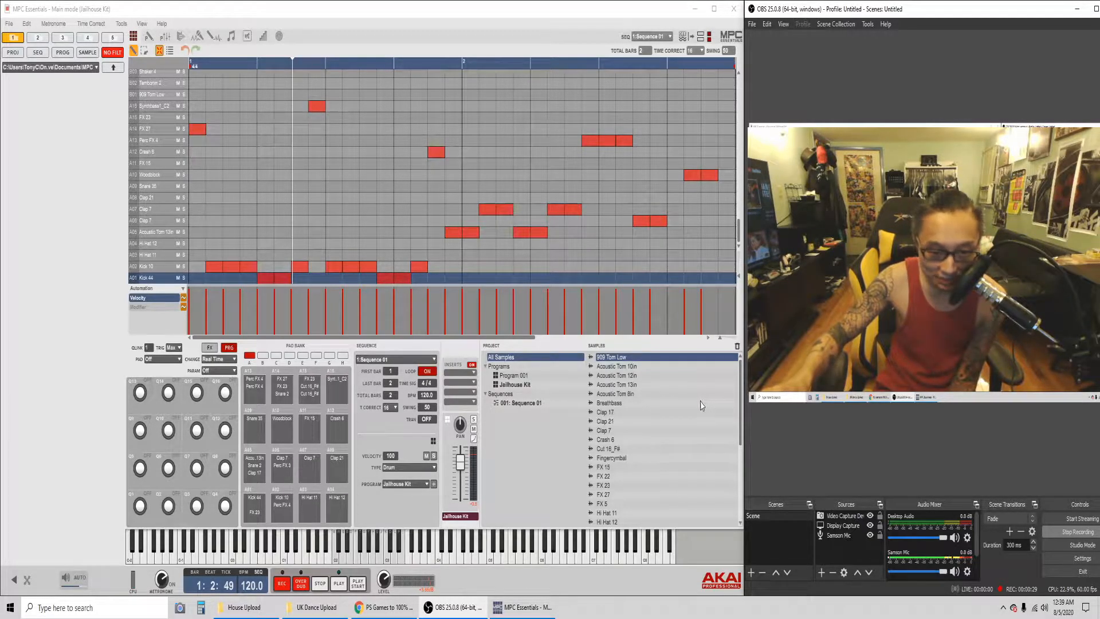
pyautogui.moveTo(699, 405)
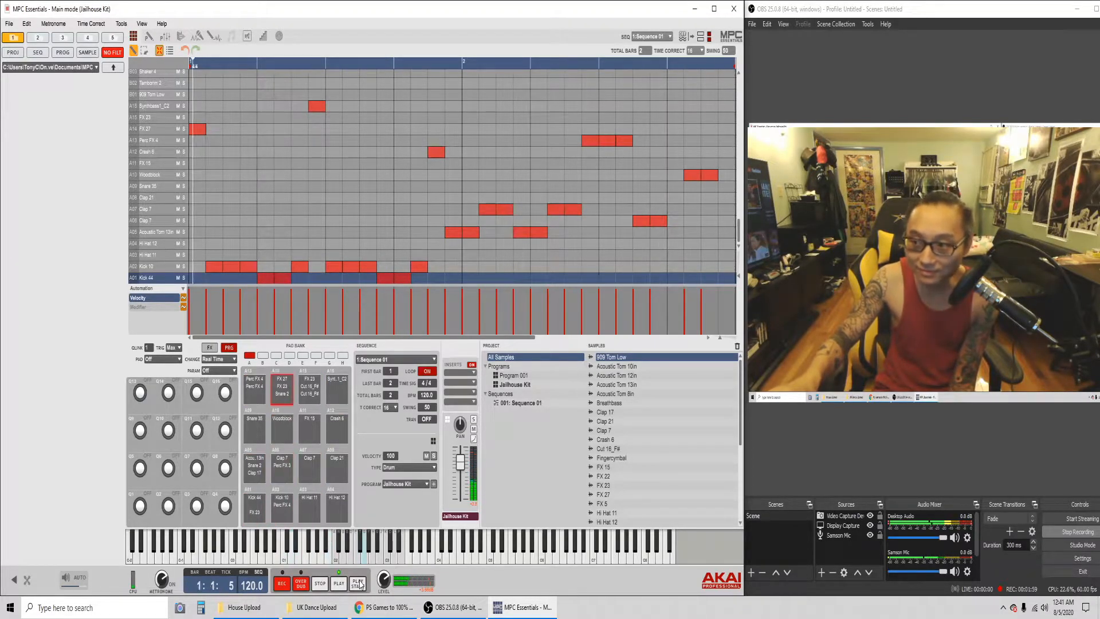
# Play the Jailhouse Kit beat through twice, restarting from the beginning, and select the first FX 27 note.
pyautogui.click(338, 584)
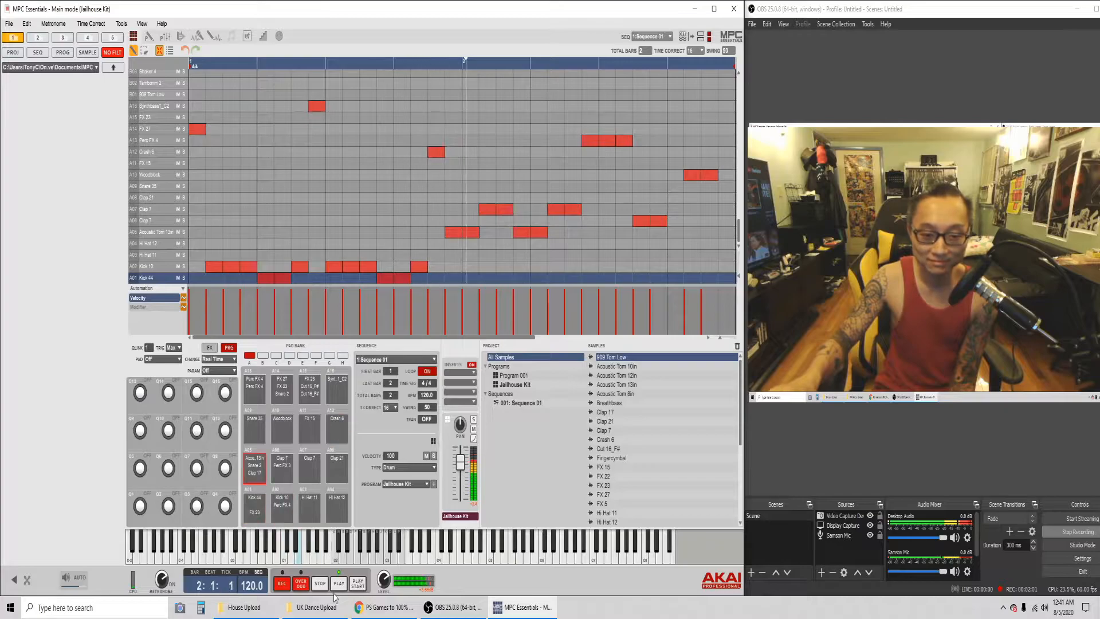
pyautogui.click(320, 583)
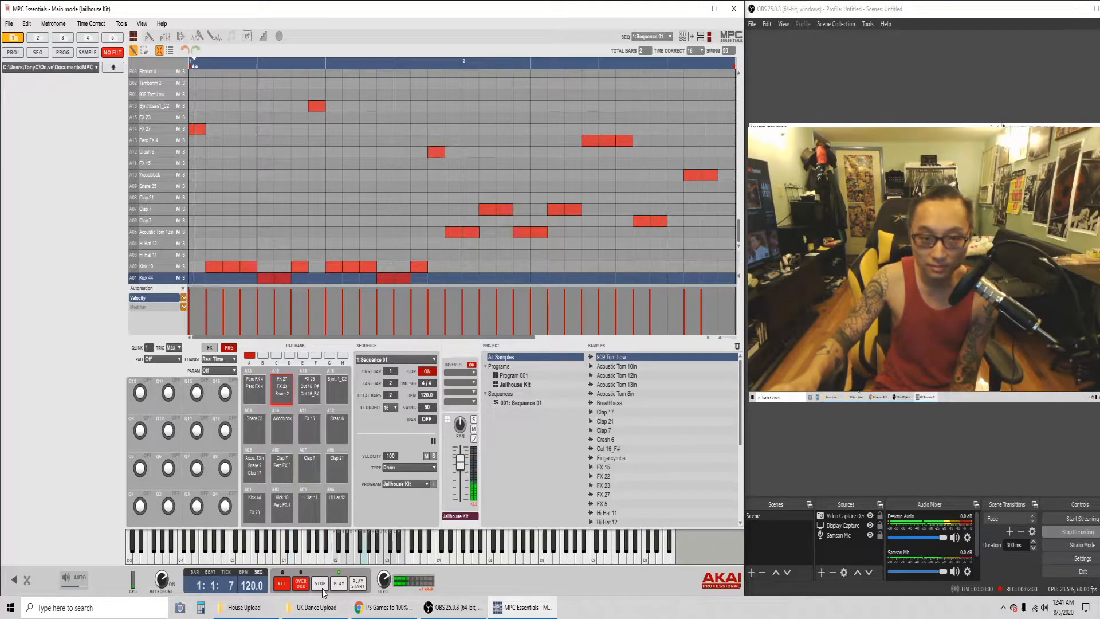
pyautogui.click(337, 583)
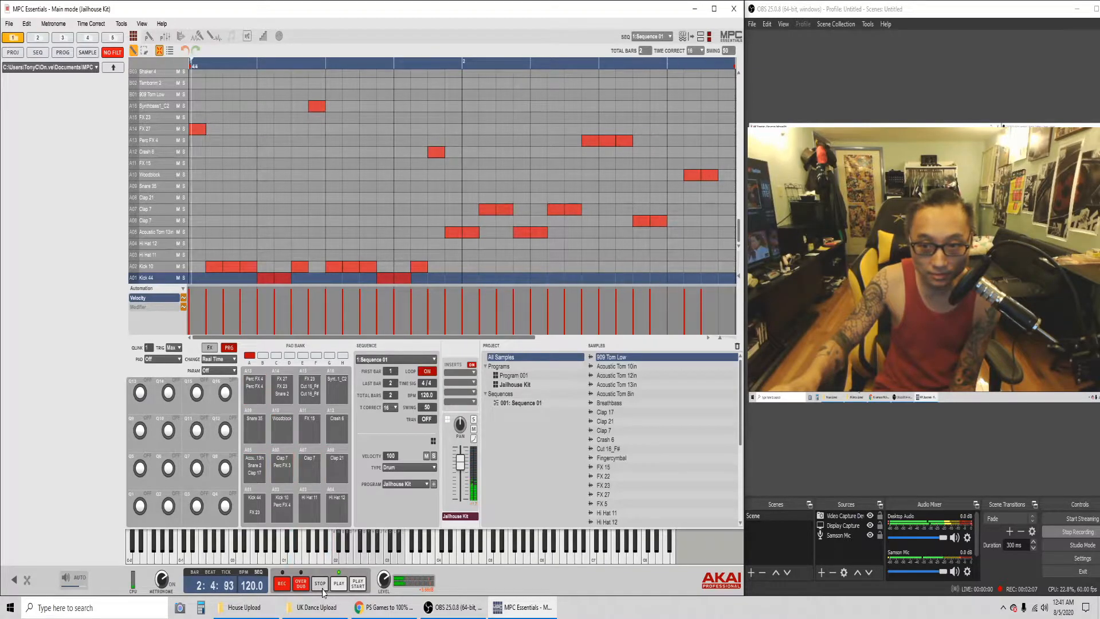
pyautogui.click(318, 583)
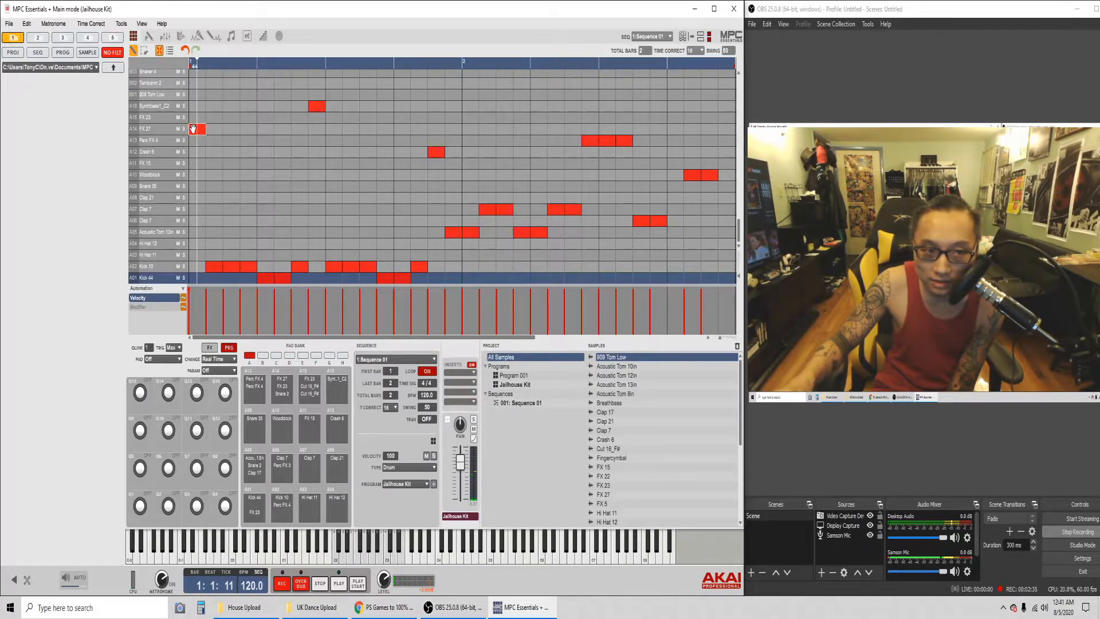
pyautogui.click(199, 129)
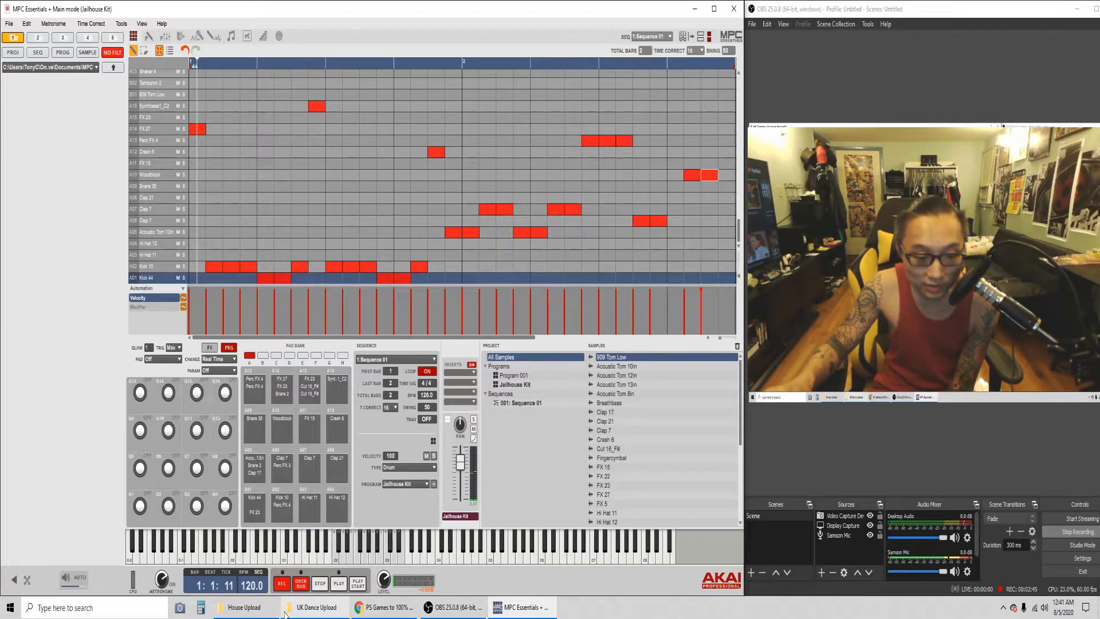
# Open the All Claps project from the House Upload folder, raising the replace-memory warning.
pyautogui.click(243, 607)
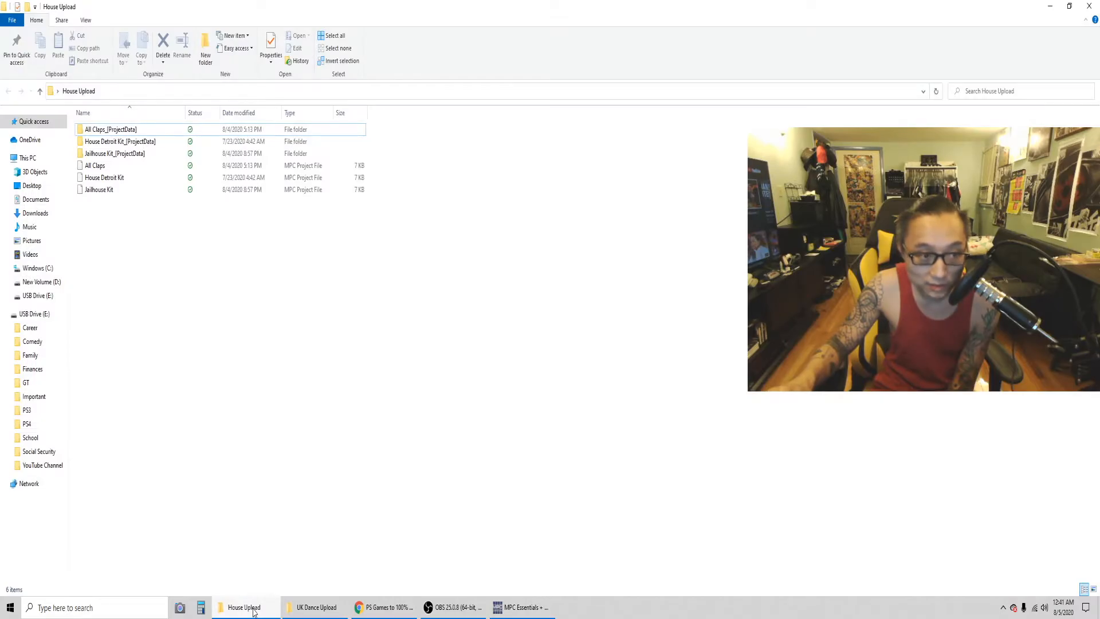
pyautogui.click(95, 165)
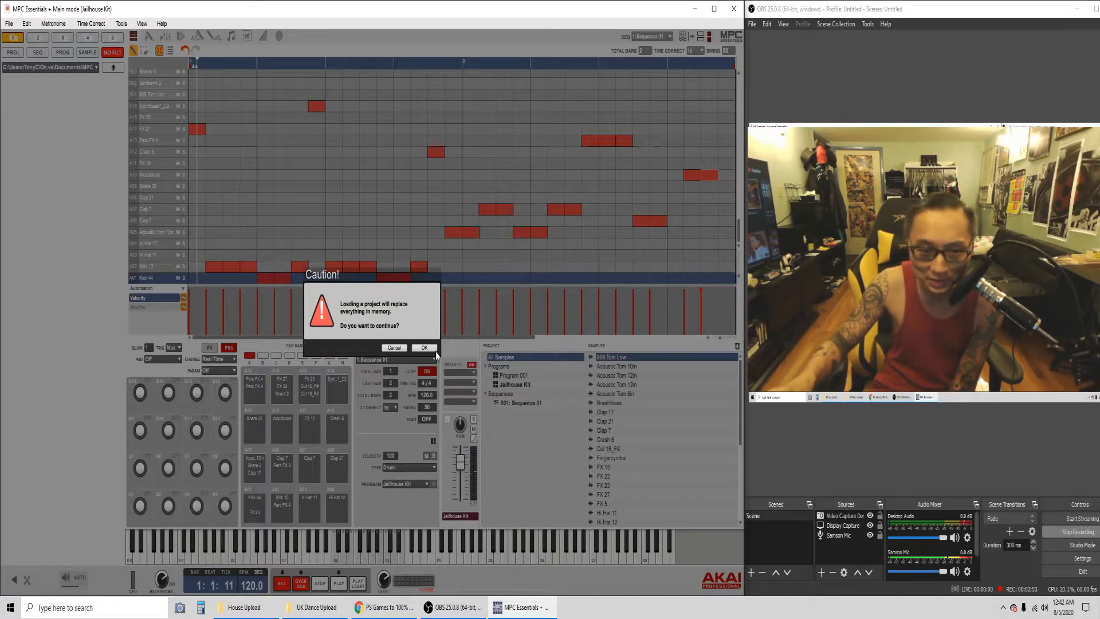
# Confirm the Caution dialog so the All Claps clap sequence replaces the Jailhouse Kit beat.
pyautogui.click(423, 348)
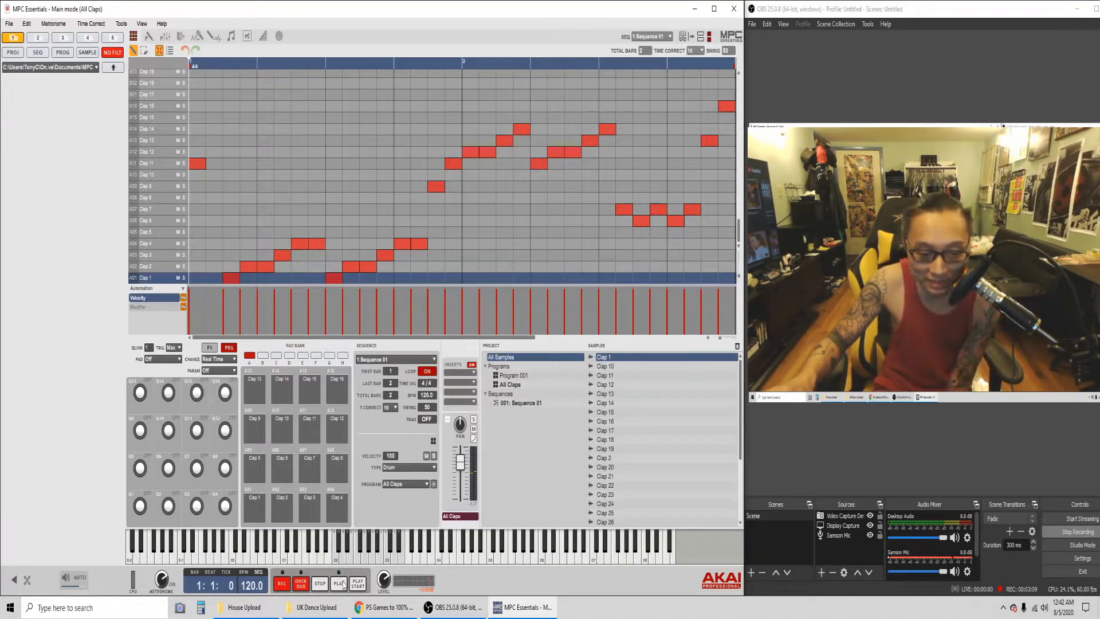
pyautogui.click(338, 583)
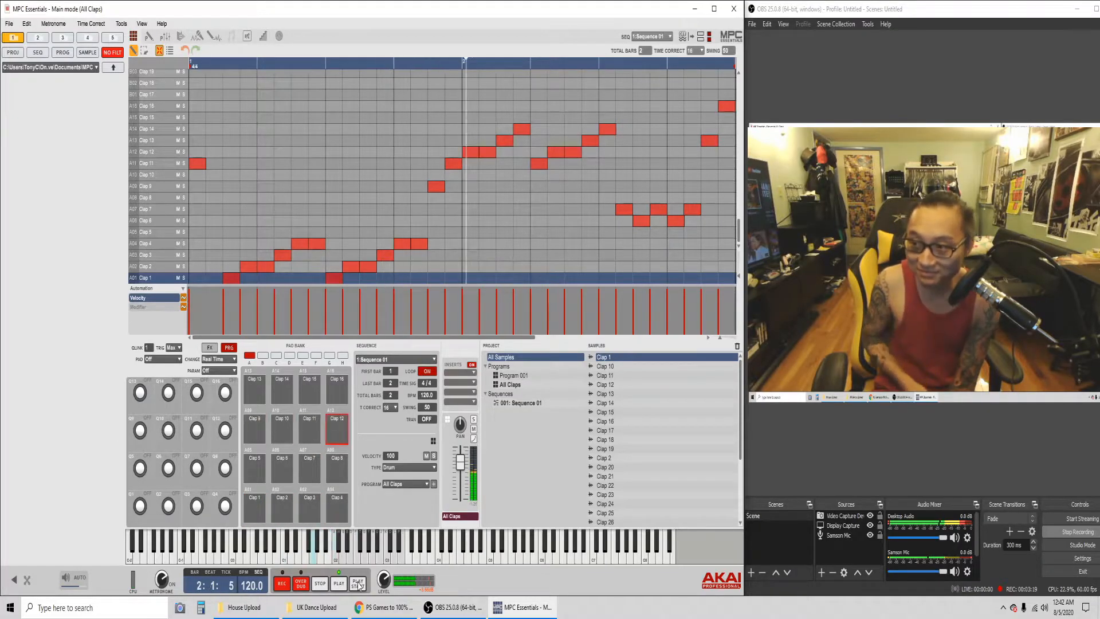
pyautogui.click(337, 583)
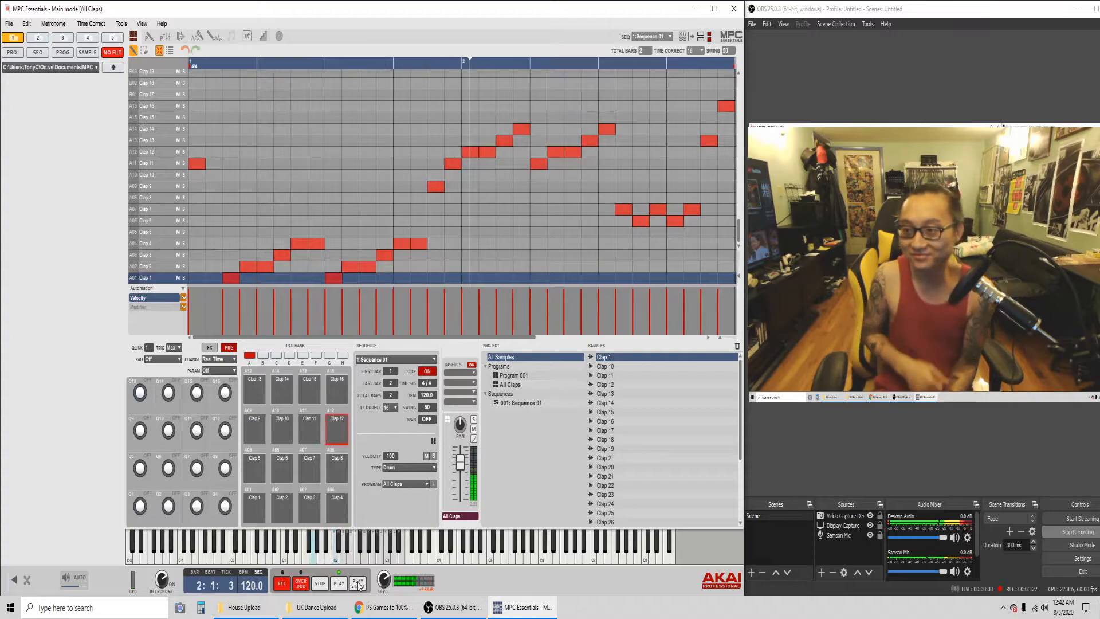
pyautogui.click(320, 583)
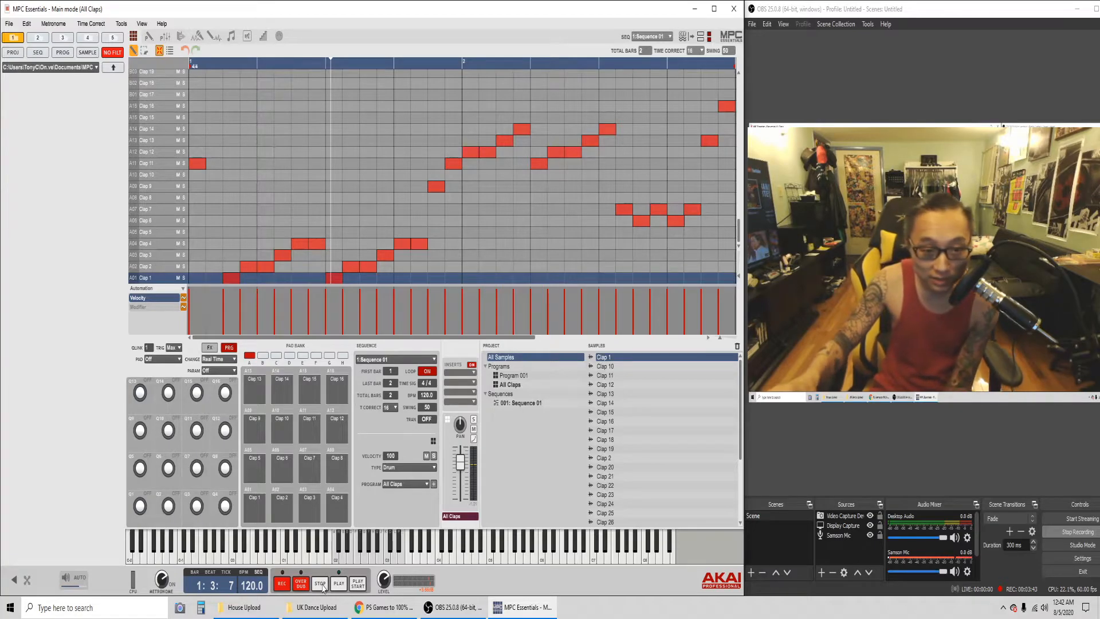
pyautogui.click(320, 583)
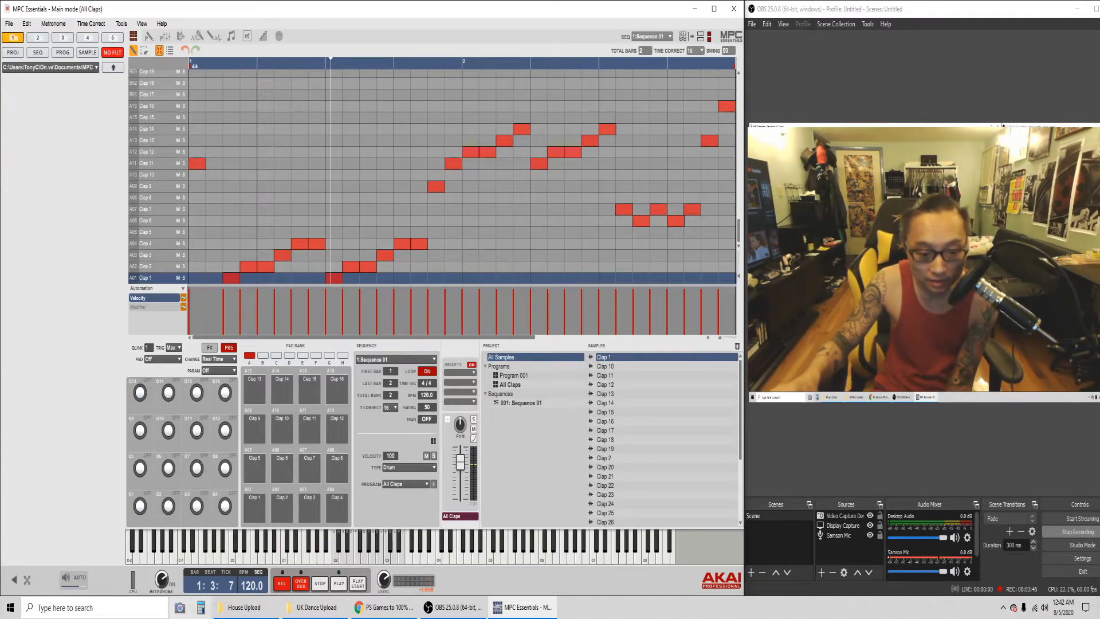
pyautogui.rightClick(245, 607)
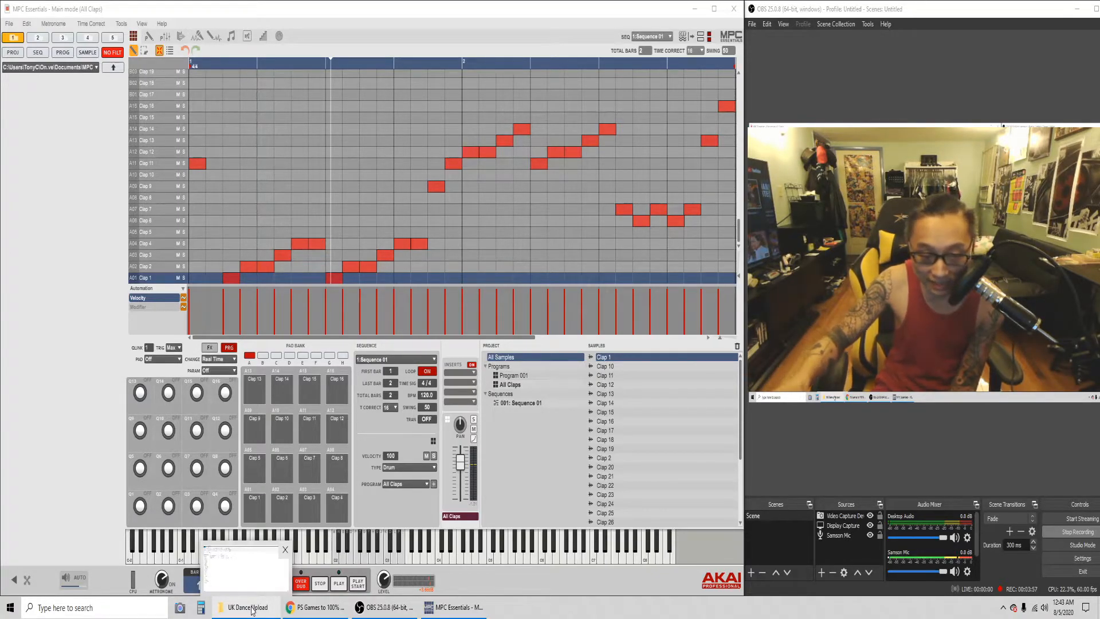
# Load WeirdOne from the UK Dance Upload folder and play its two-bar kick, snare, hi-hat, tom, crash and FX pattern.
pyautogui.click(245, 608)
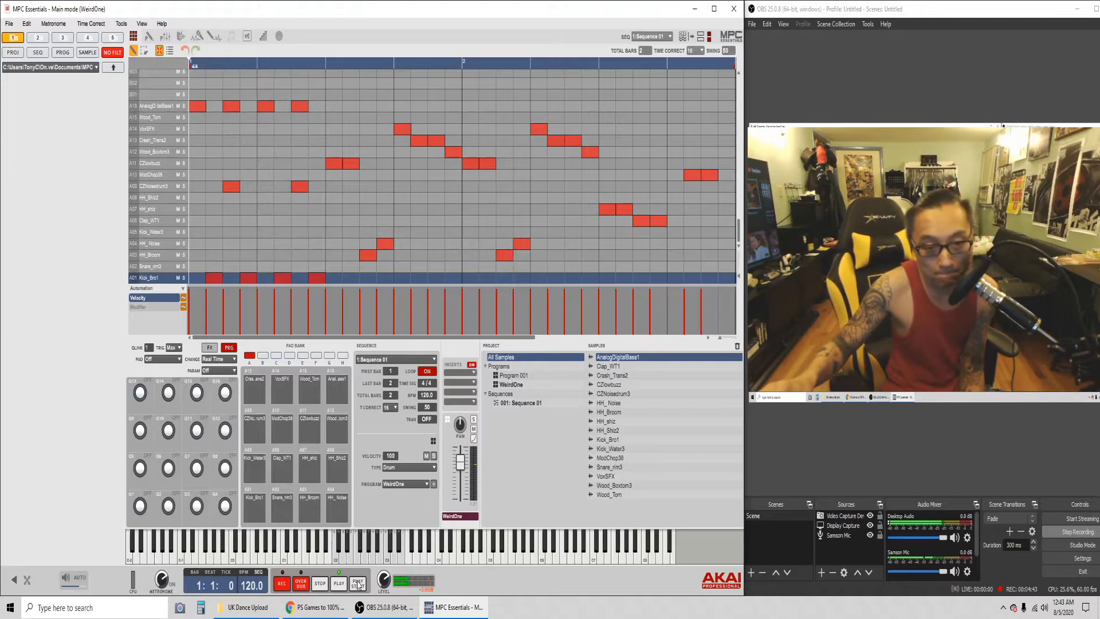
pyautogui.click(308, 419)
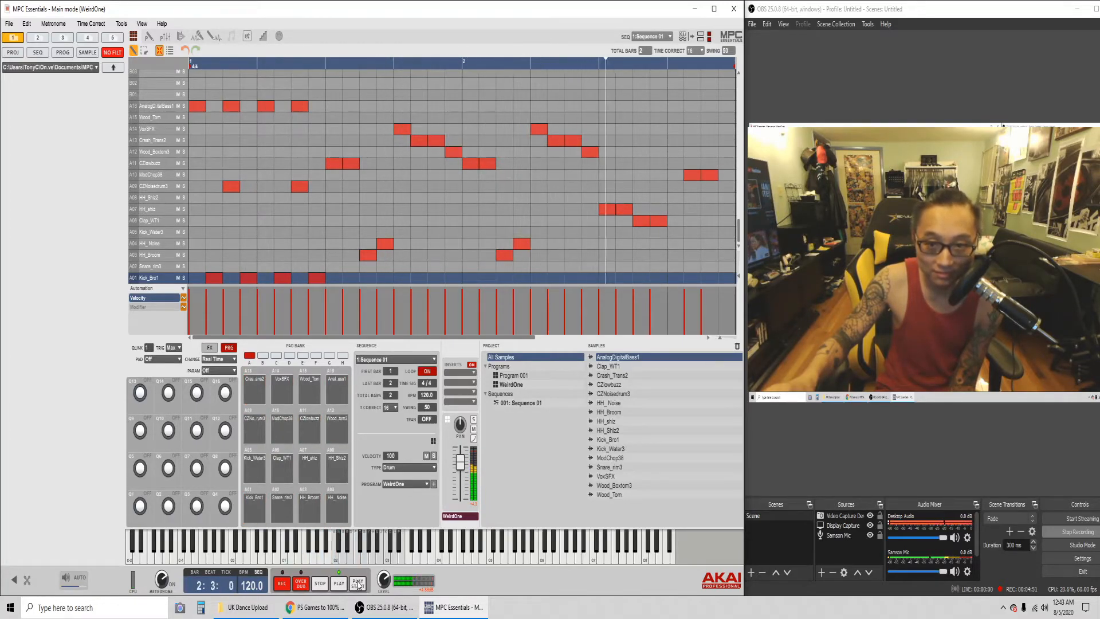
pyautogui.click(308, 419)
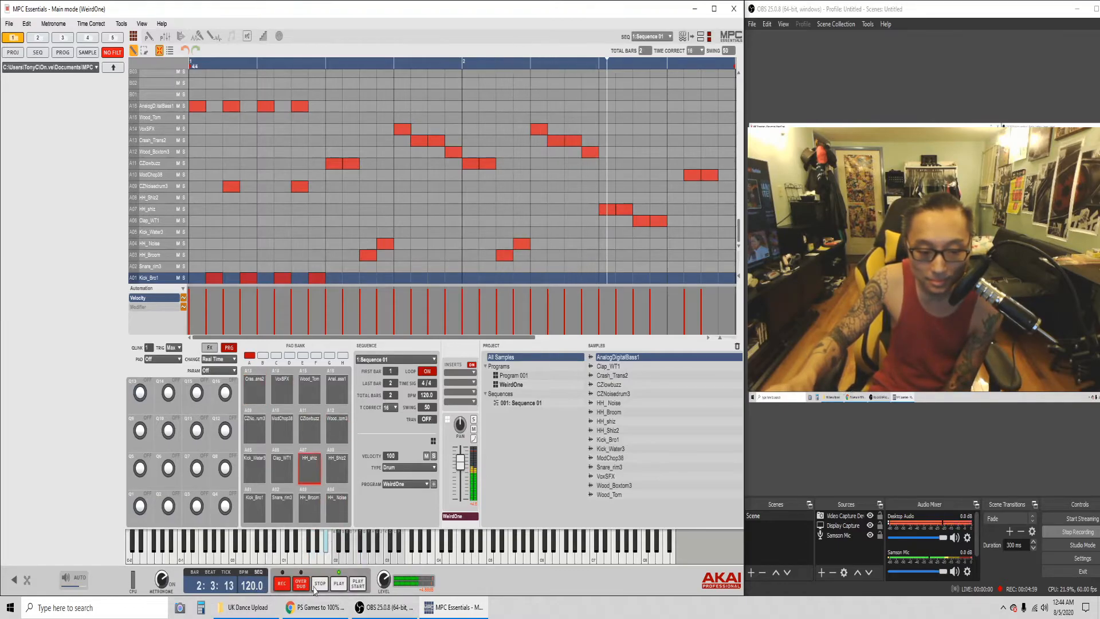
pyautogui.click(319, 583)
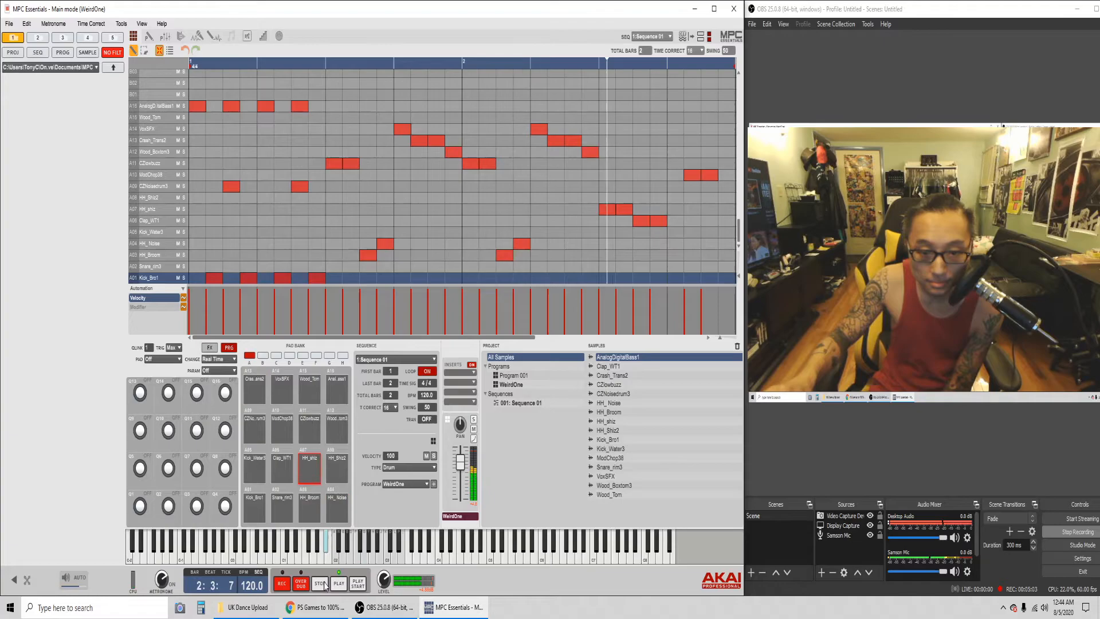
pyautogui.click(320, 583)
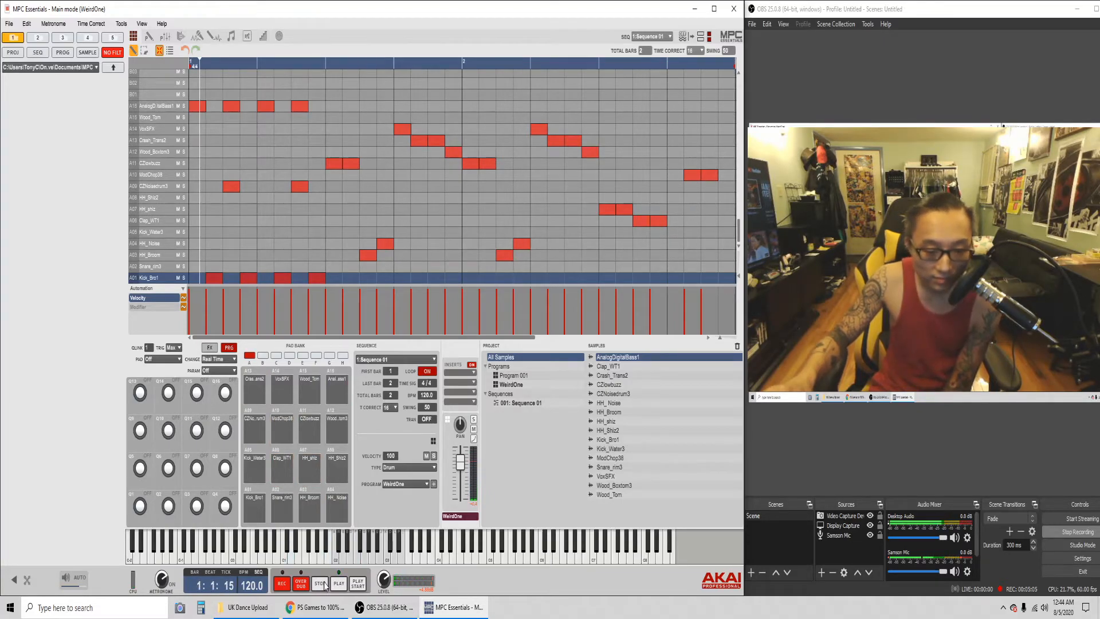